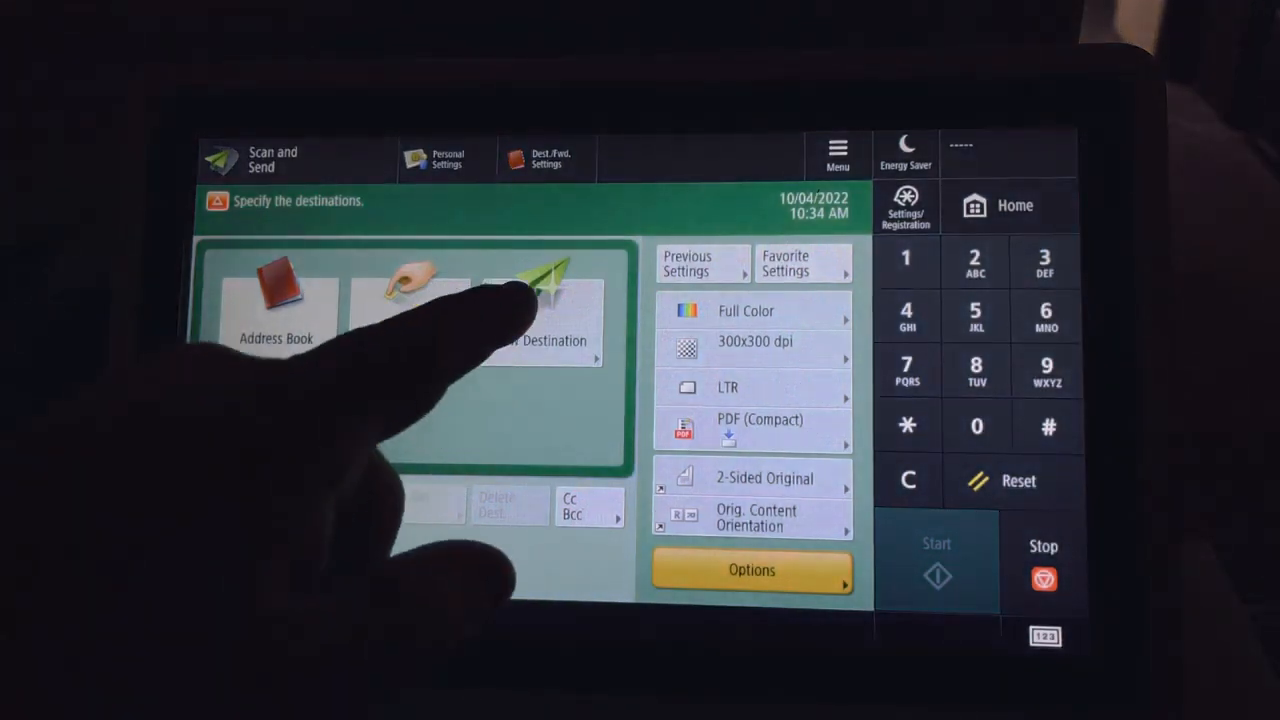
# Show the new-destination type choices: E-Mail, Fax, I-Fax and File
pyautogui.click(544, 310)
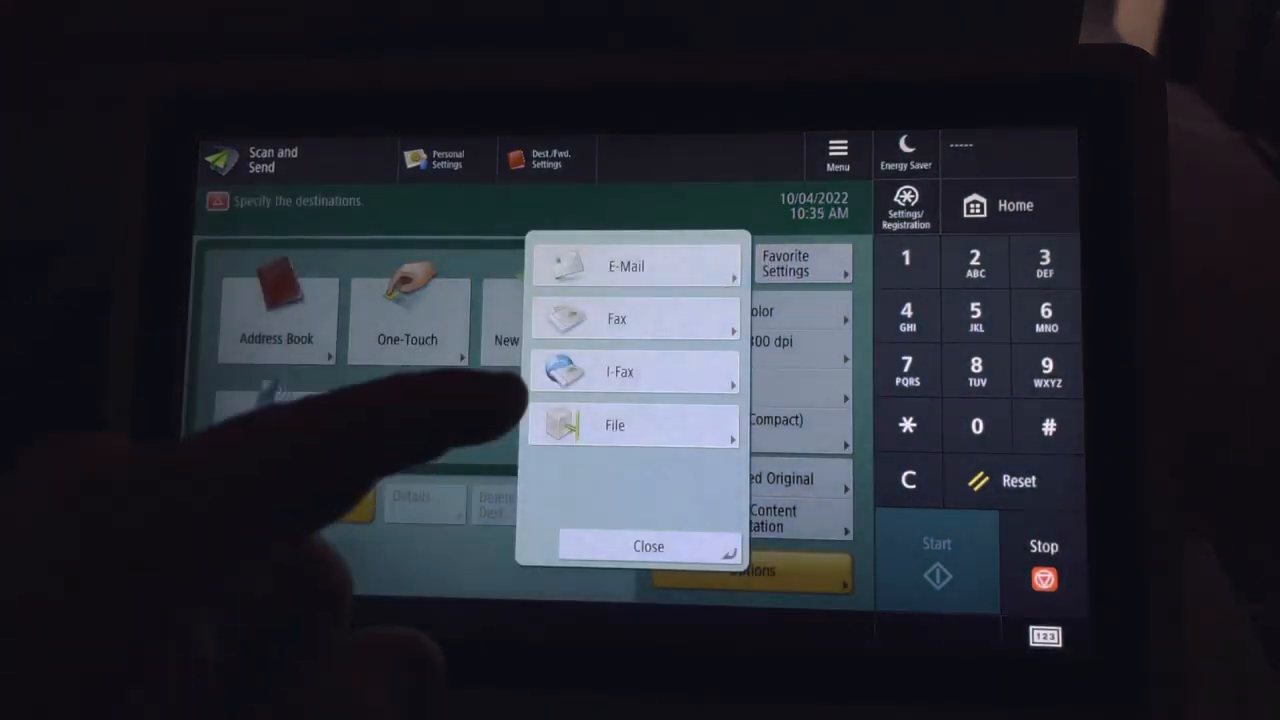
# Choose E-Mail as the destination type, then cancel without adding an address
pyautogui.click(636, 264)
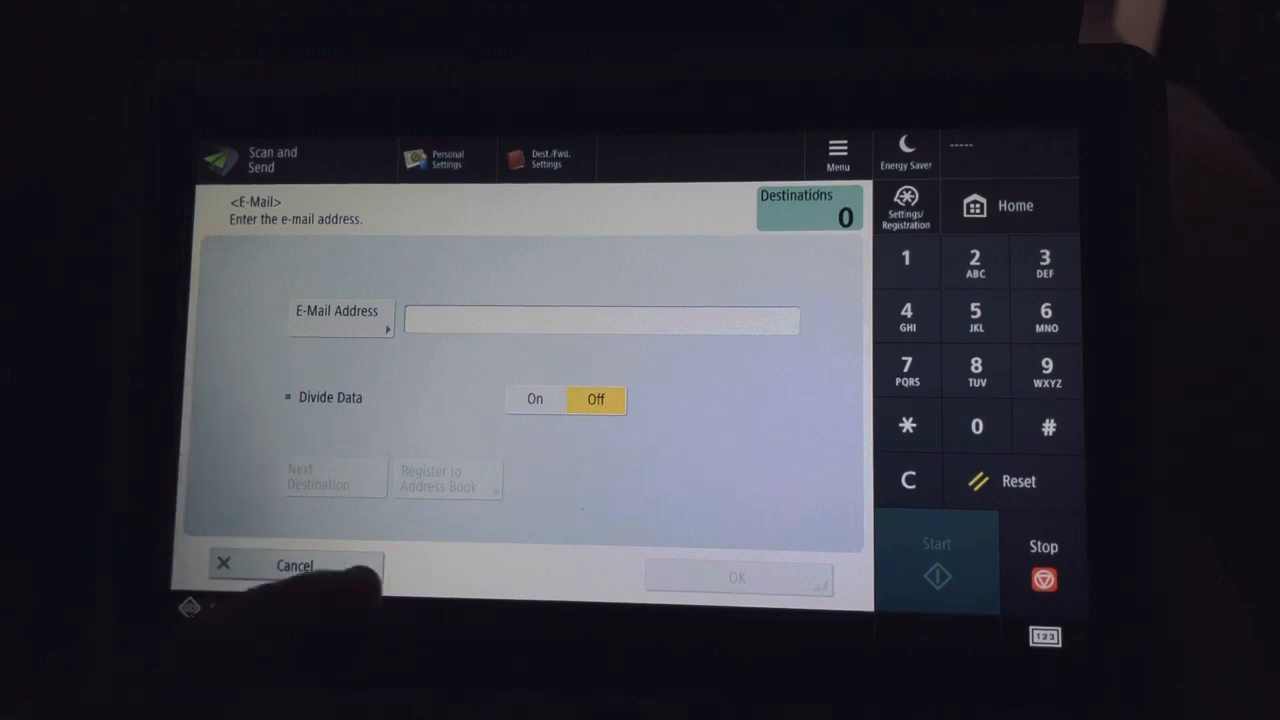
pyautogui.click(294, 564)
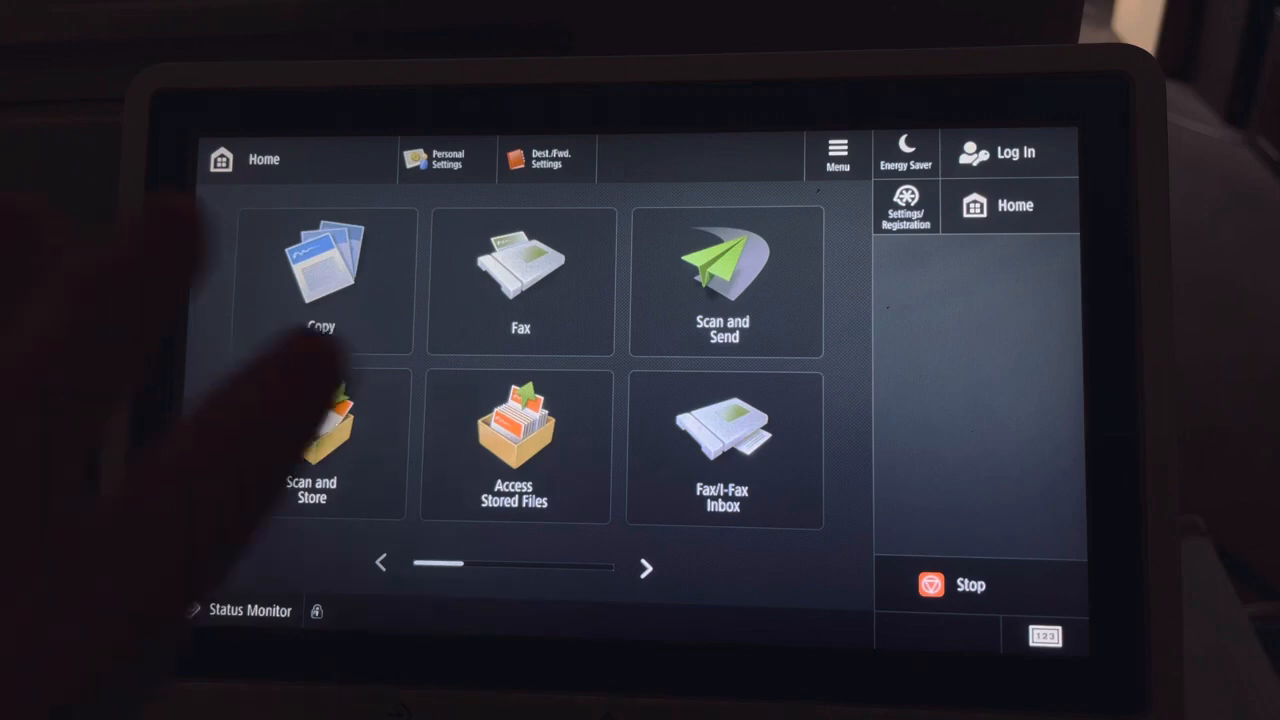
# Pick the saved e-mail contact from the Address Book and start scanning to it
pyautogui.click(724, 280)
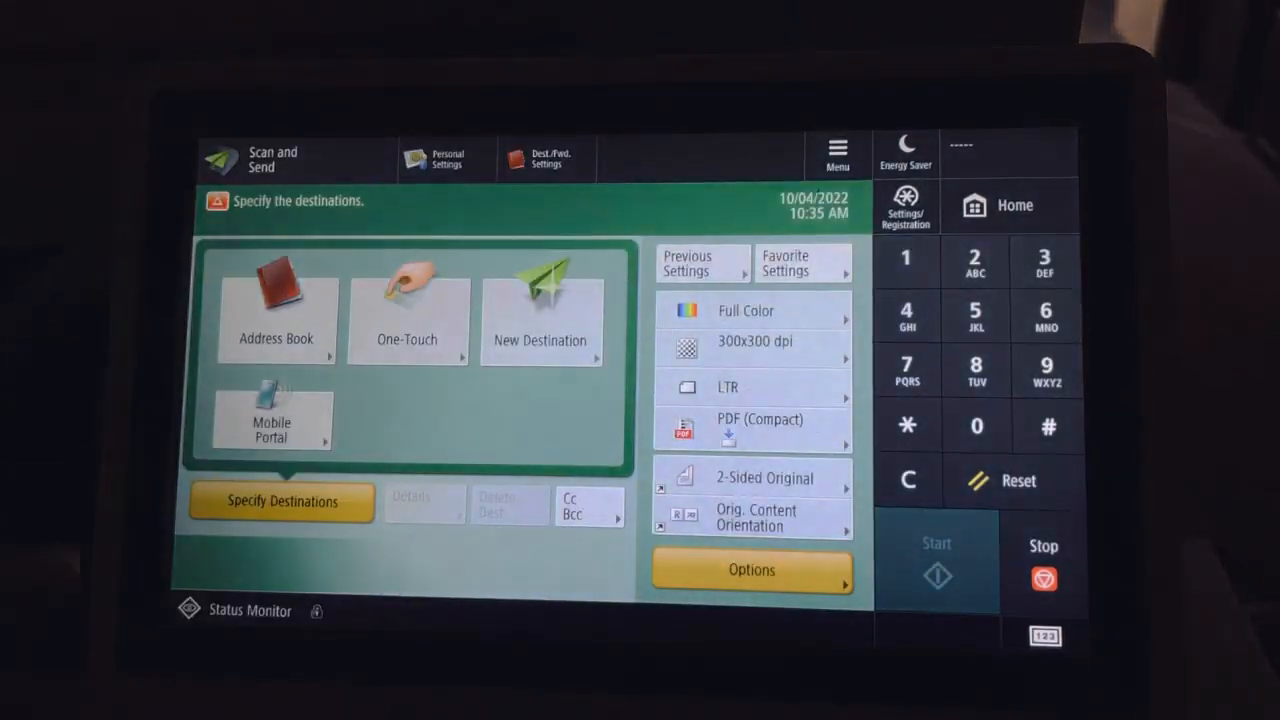
pyautogui.click(276, 310)
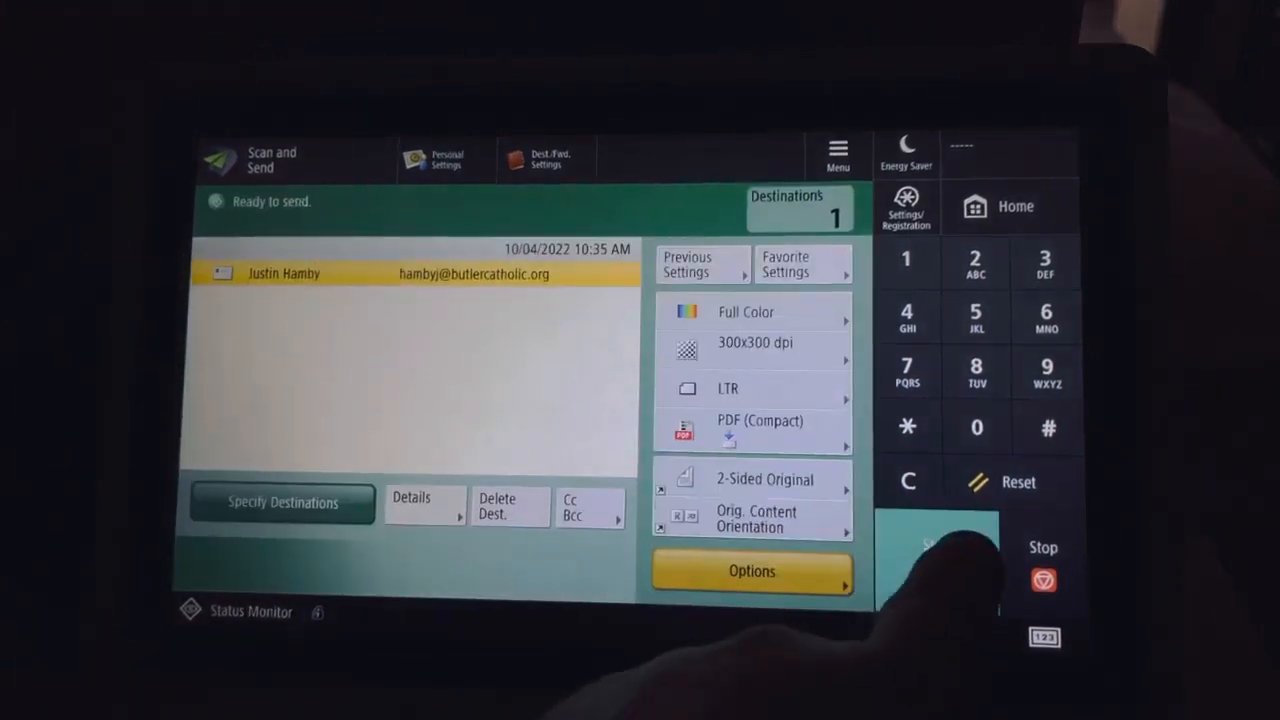
pyautogui.click(936, 568)
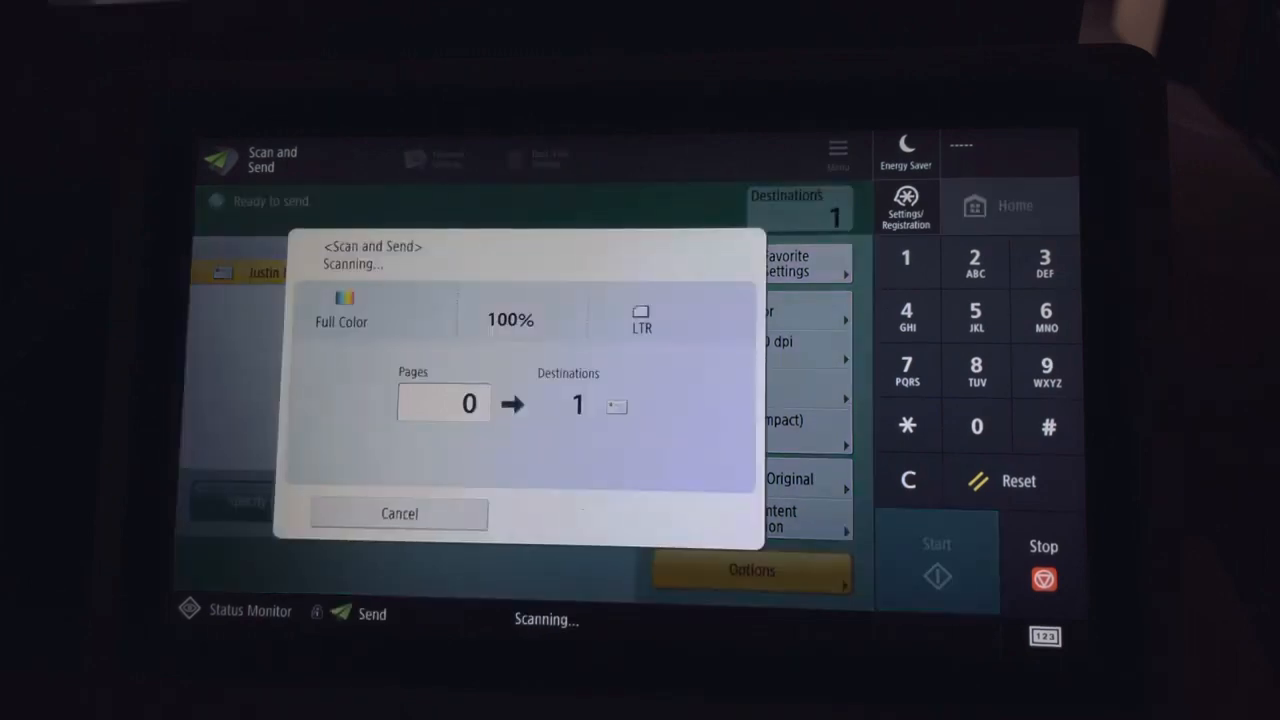